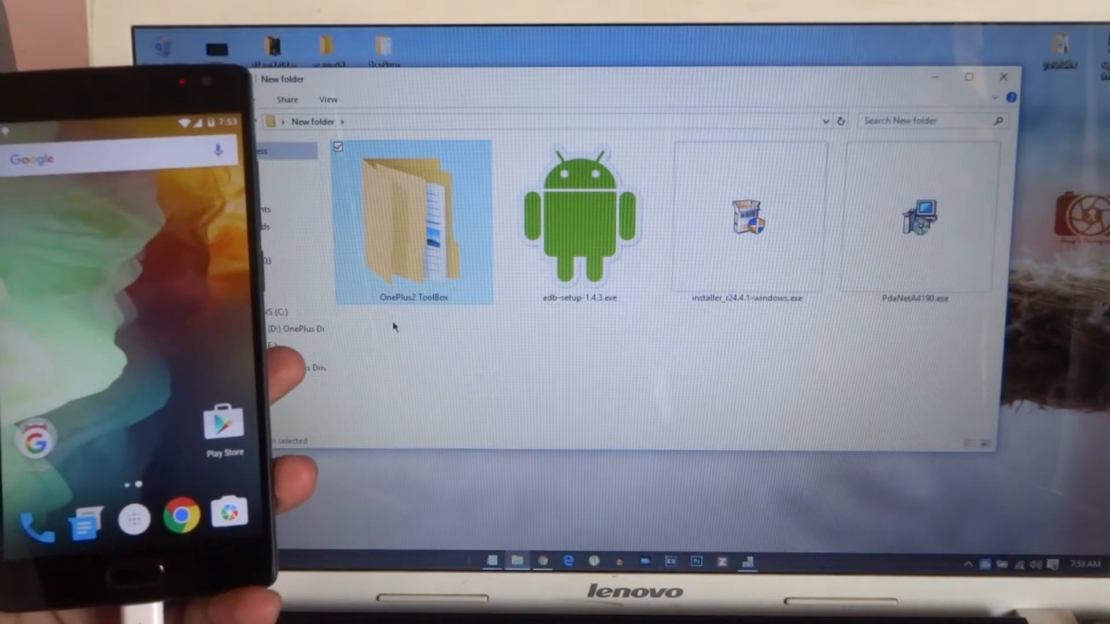
pyautogui.moveTo(428, 293)
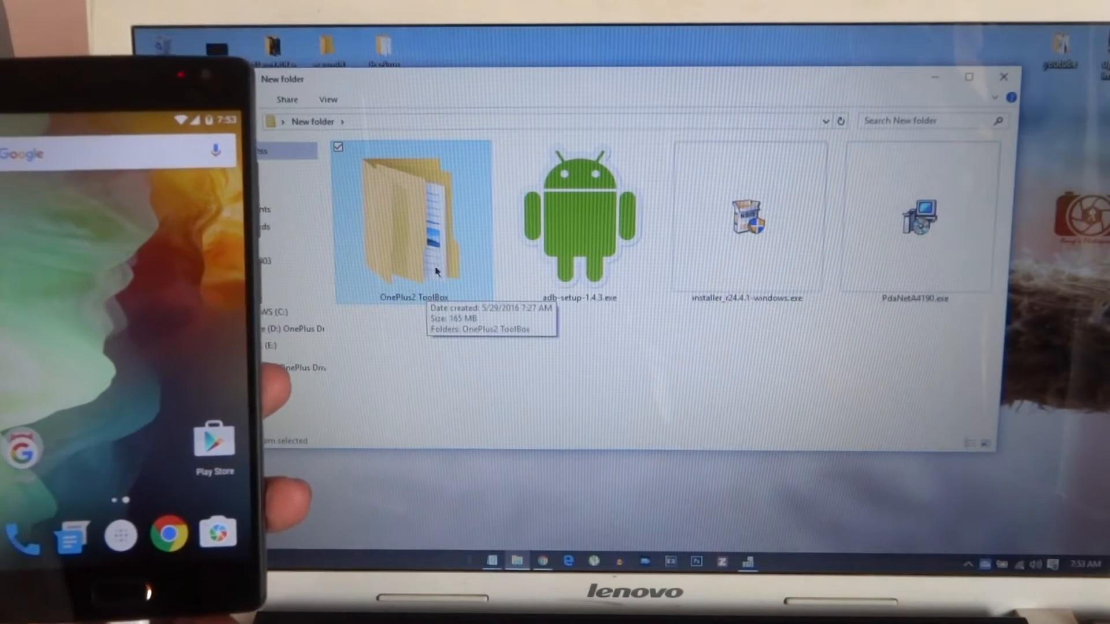
# Step: Navigate into the nested OnePlus2 ToolBox folder containing adb, fastboot and Run_Me.bat
pyautogui.doubleClick(411, 220)
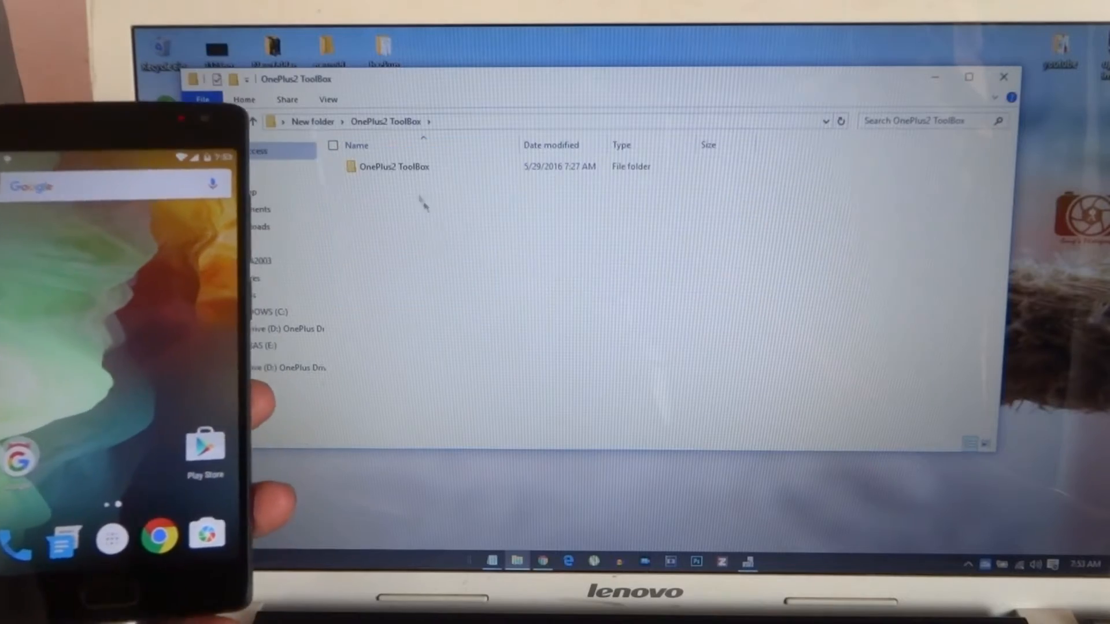
pyautogui.doubleClick(393, 167)
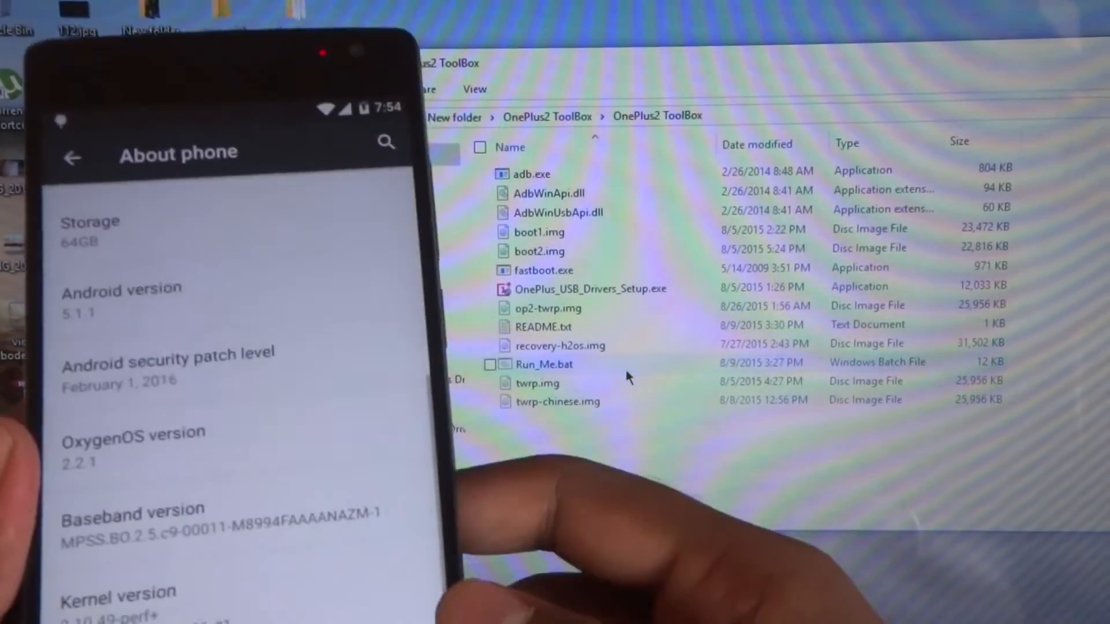
# Step: Scroll through the phone's Settings and enter Developer options
pyautogui.scroll(-3)
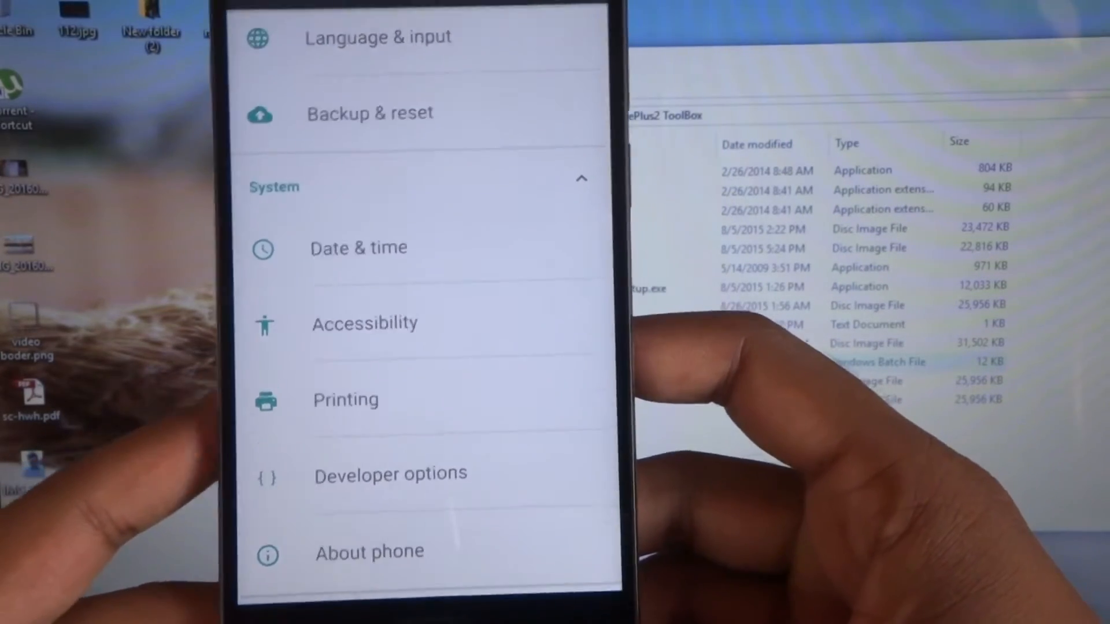
pyautogui.scroll(-3)
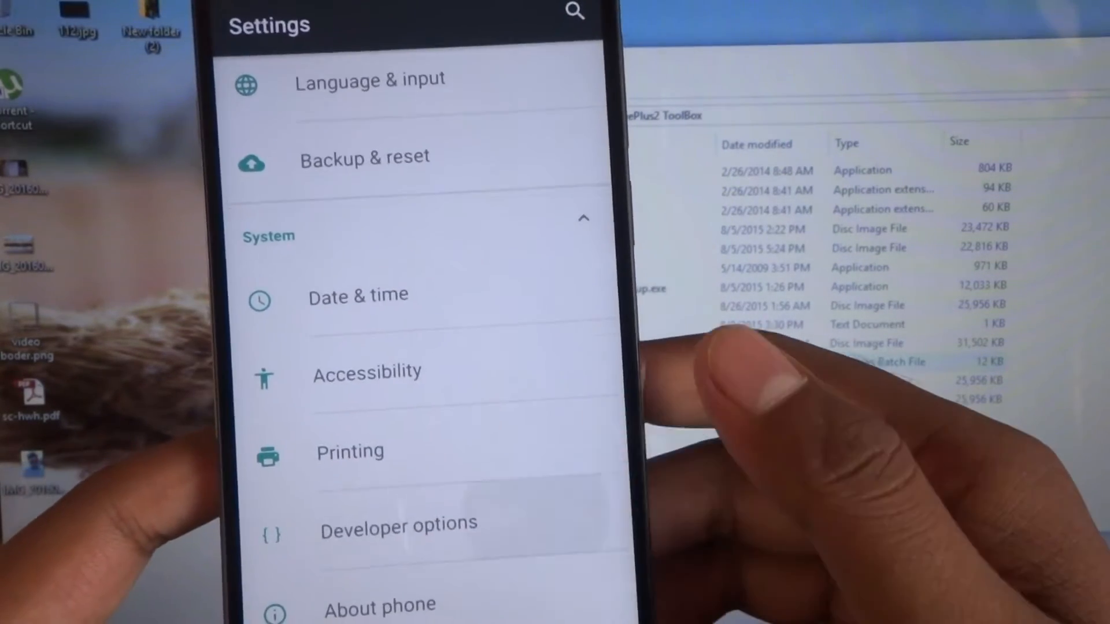
pyautogui.click(398, 528)
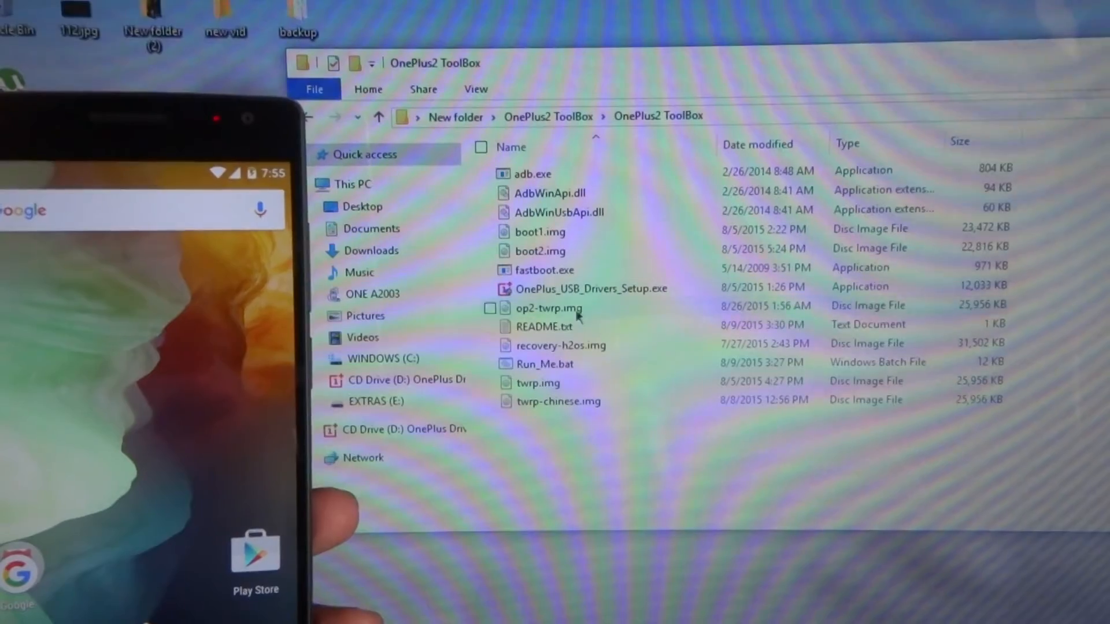
pyautogui.moveTo(544, 364)
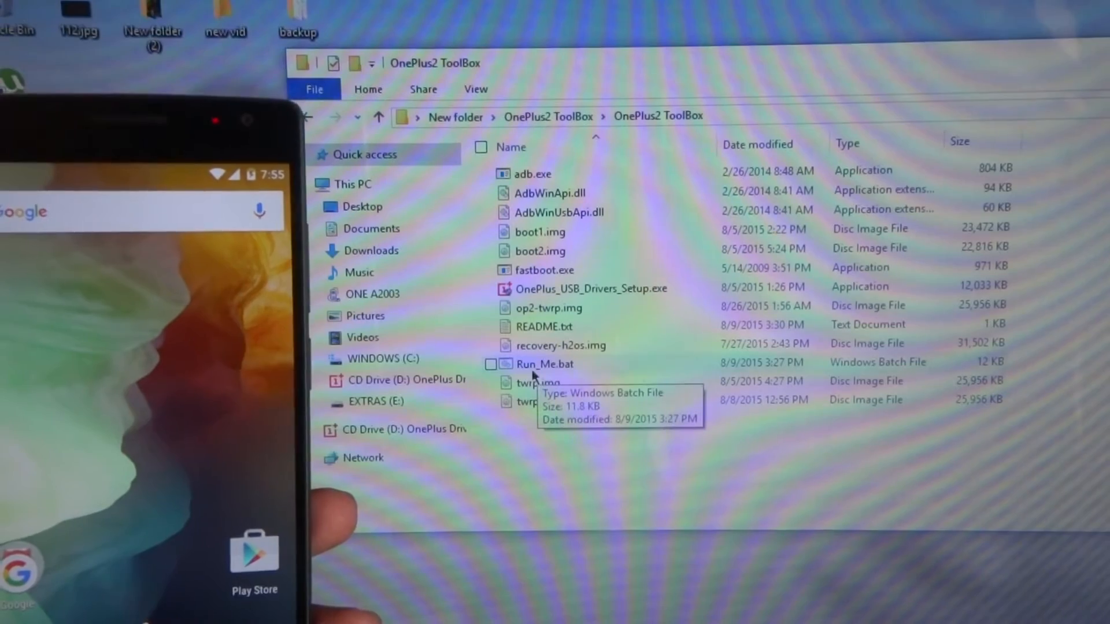
# Step: Run the Run_Me.bat toolkit script so its numbered menu appears
pyautogui.click(545, 365)
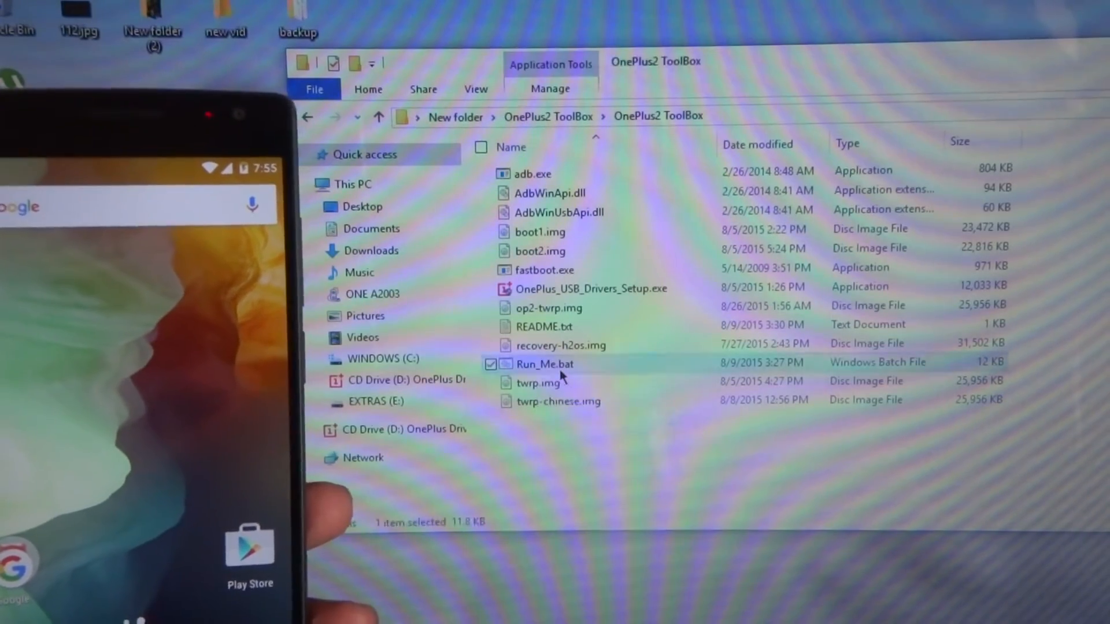
pyautogui.doubleClick(545, 364)
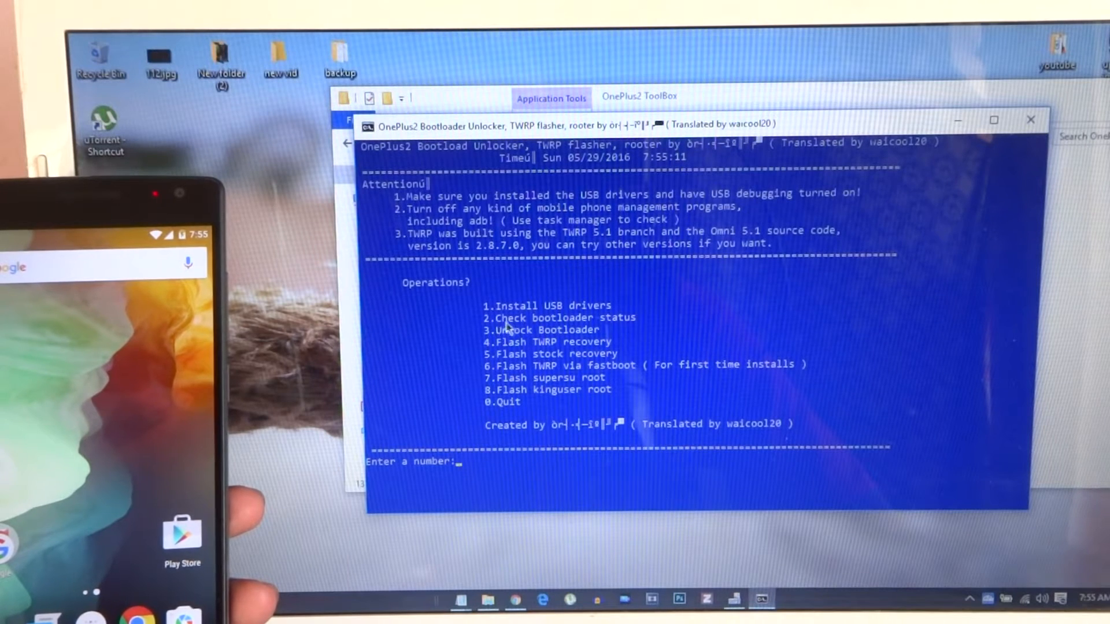
pyautogui.moveTo(637, 336)
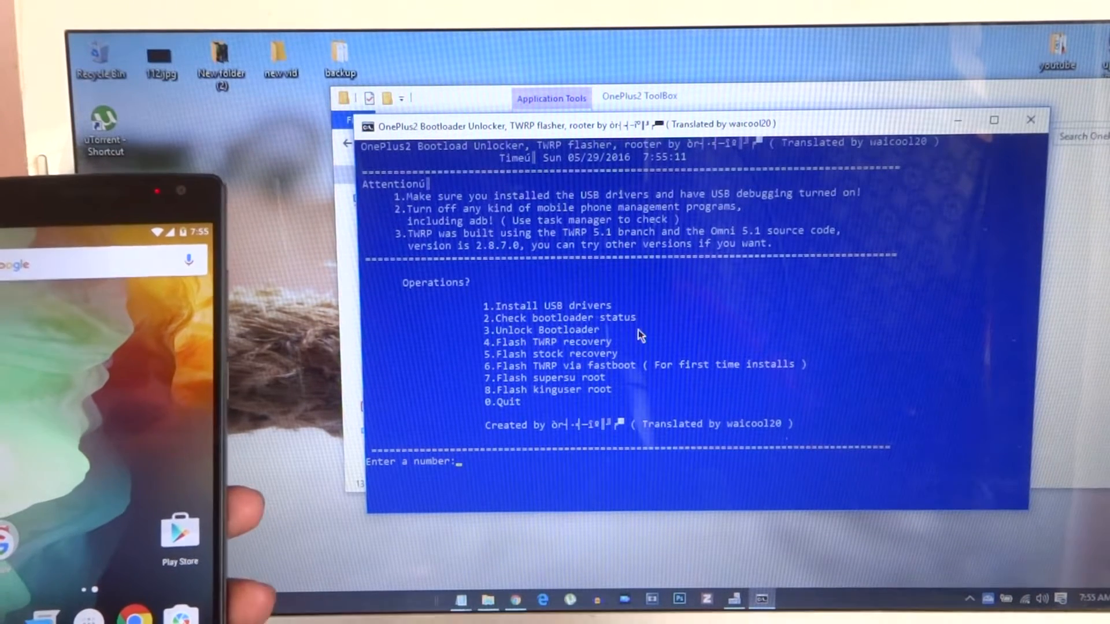
# Step: Choose option 2 (check bootloader status) and continue past the connection checklist
pyautogui.write('2')
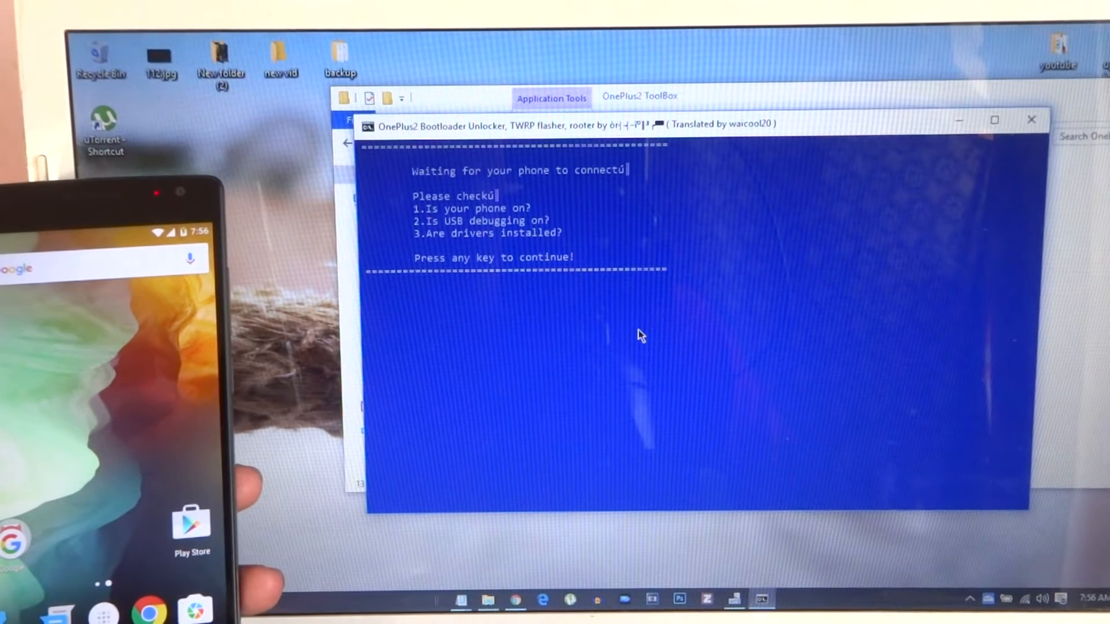
pyautogui.press('enter')
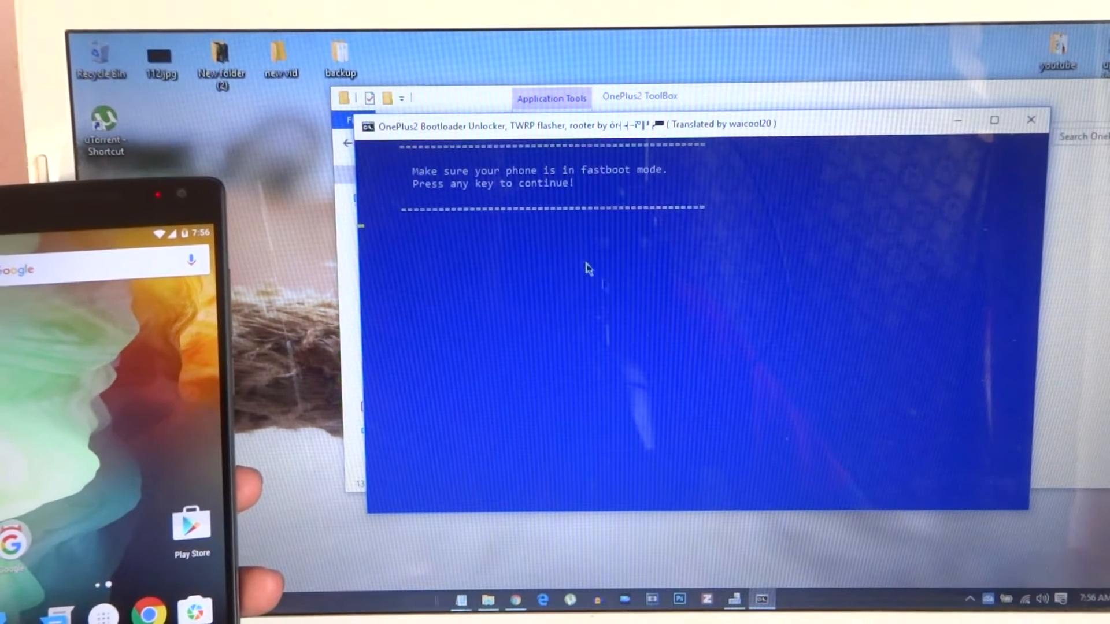
pyautogui.moveTo(655, 191)
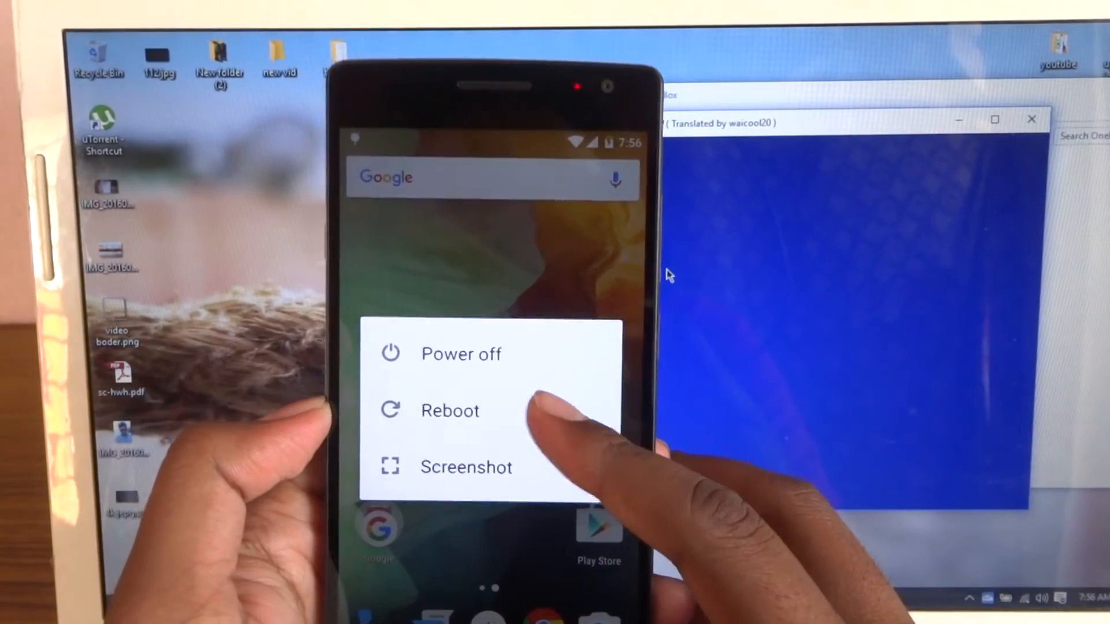
# Step: Reboot the phone from the power menu into fastboot mode
pyautogui.click(449, 409)
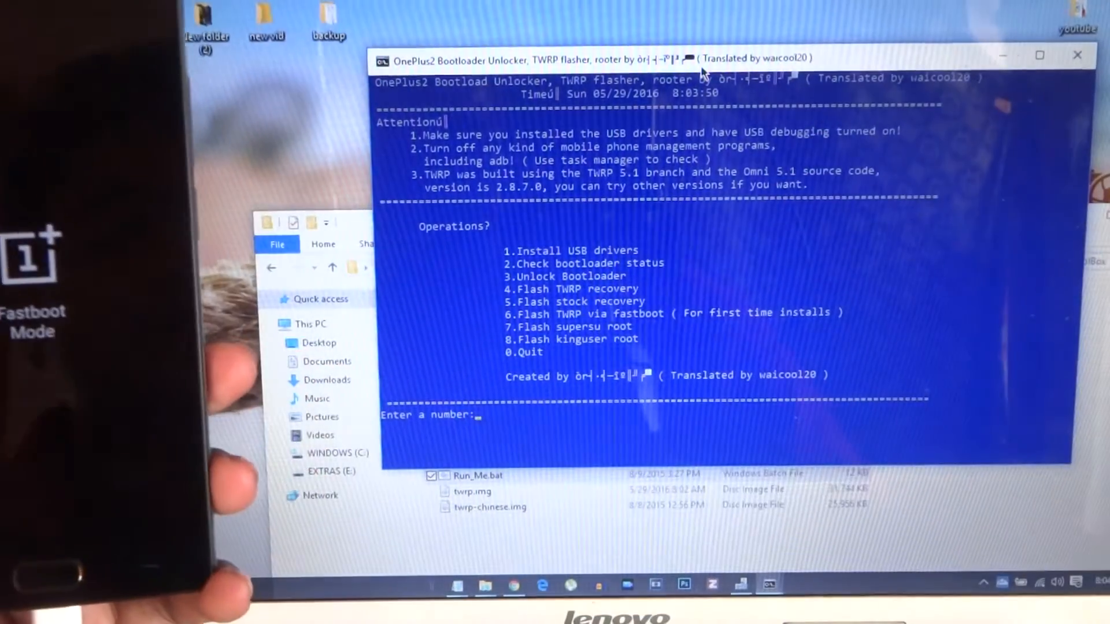
# Step: Choose option 6 to flash TWRP recovery via fastboot
pyautogui.write('6')
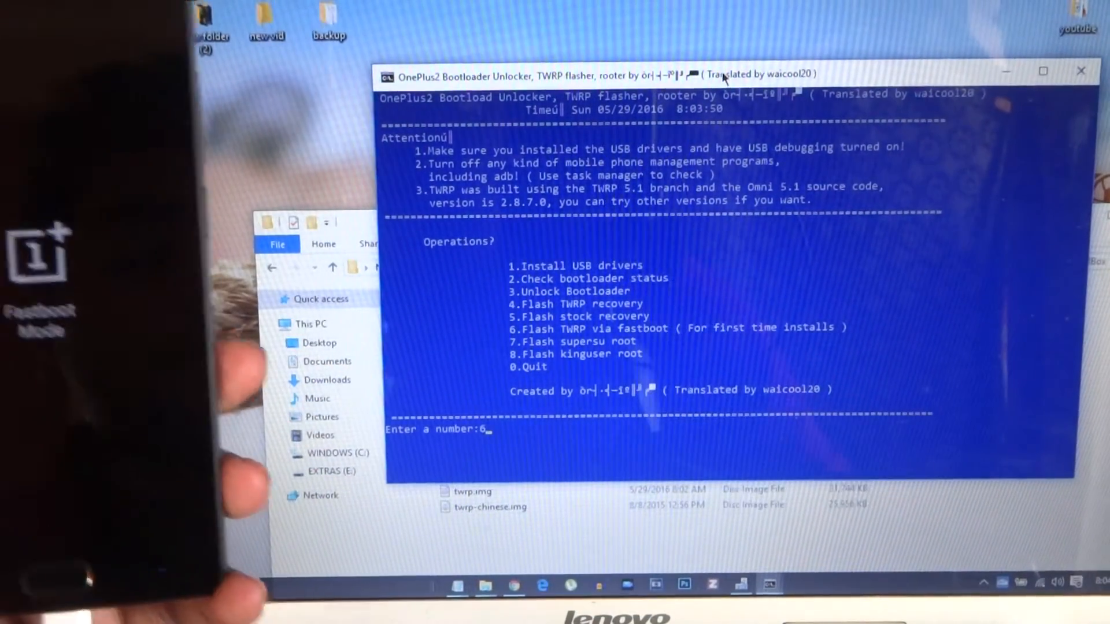
pyautogui.press('enter')
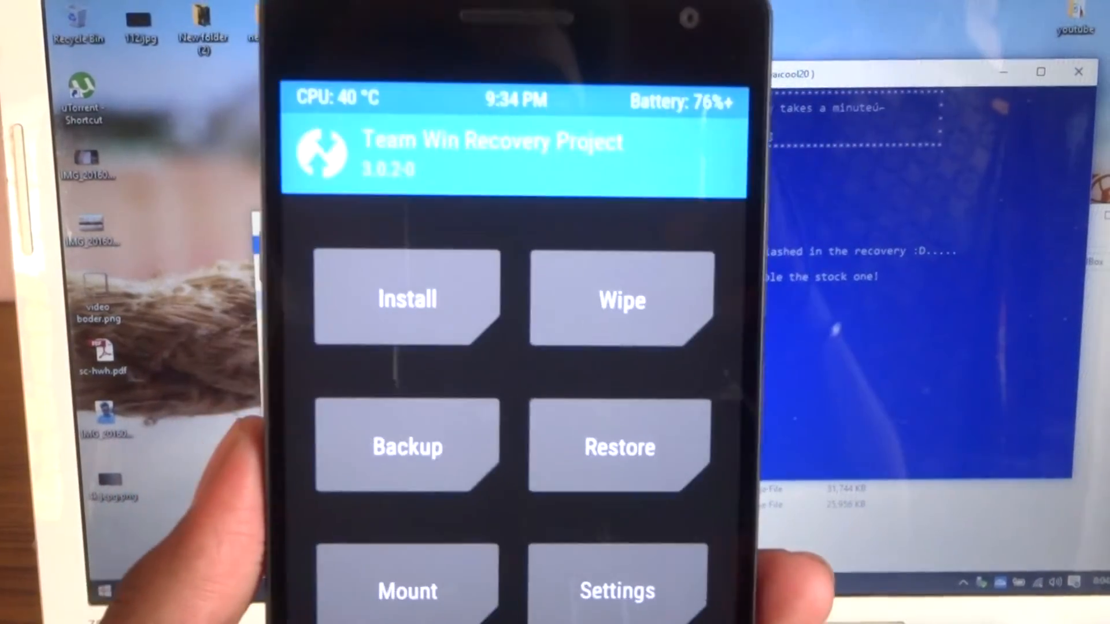
# Step: Enter TWRP Settings and lower the screen brightness slider
pyautogui.click(616, 591)
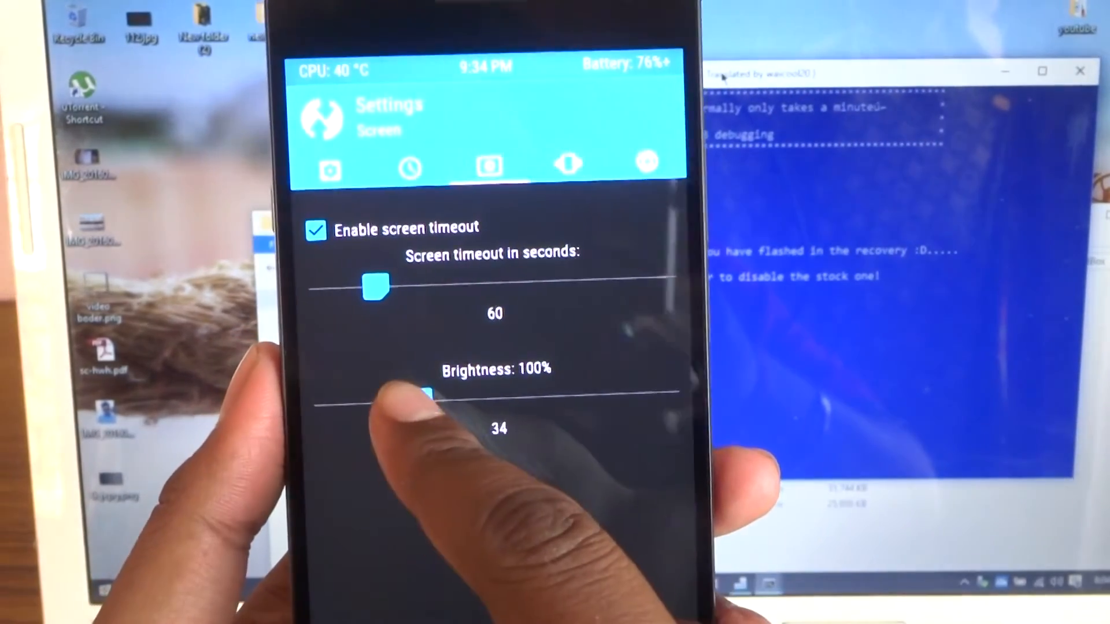
pyautogui.moveTo(431, 397); pyautogui.dragTo(347, 418)
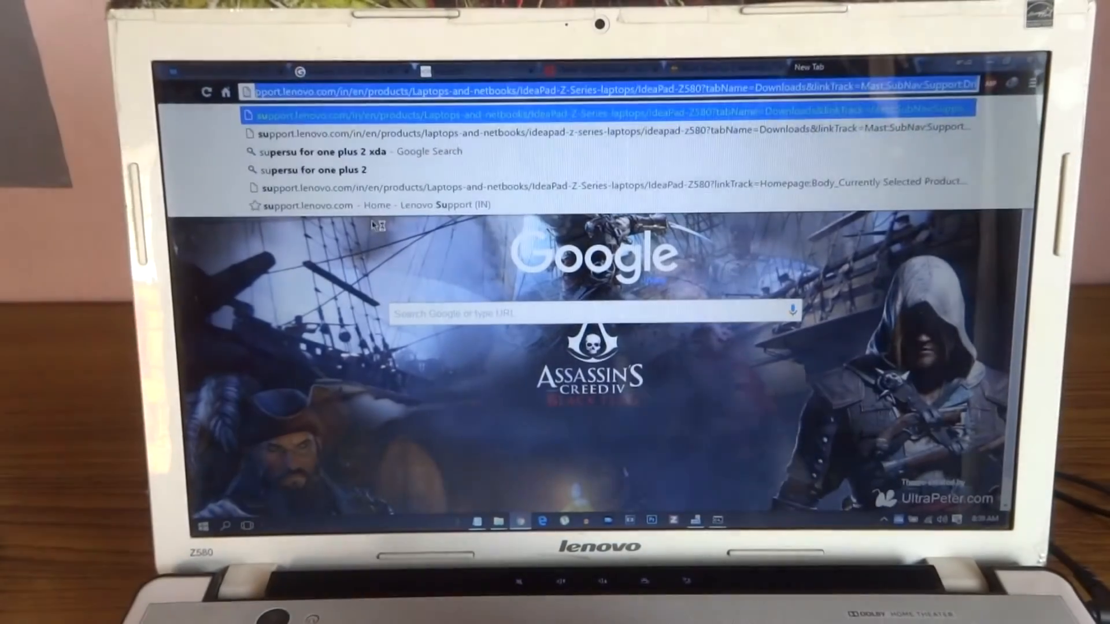
# Step: Search Google for 'supersu', reach the chainfire page and download UPDATE-SuperSU-v2.46.zip
pyautogui.write('supersu zip')
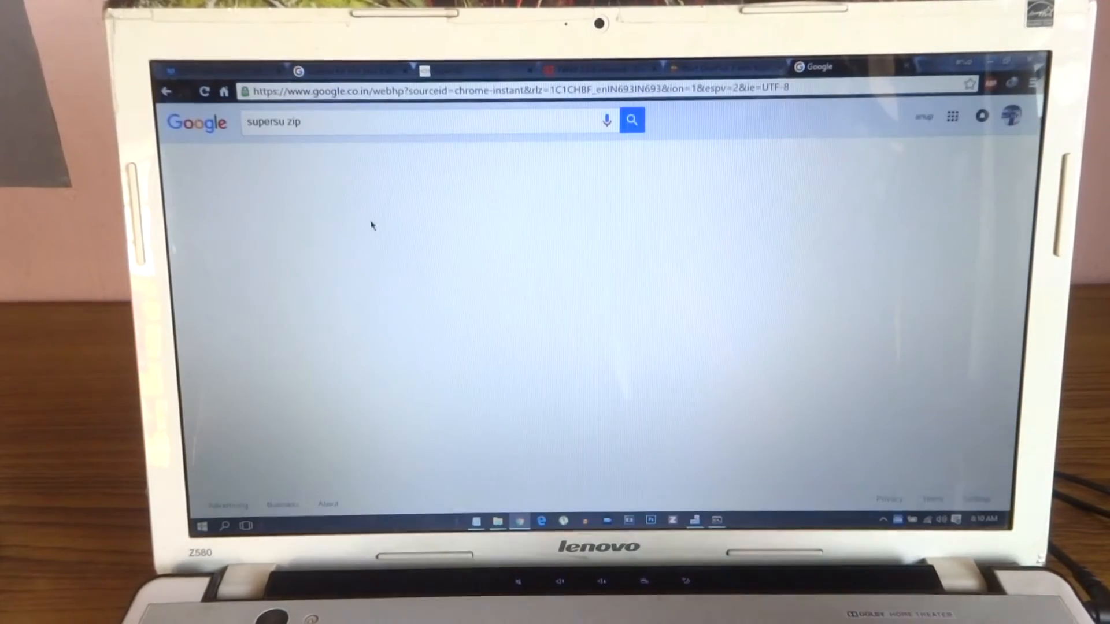
pyautogui.click(632, 119)
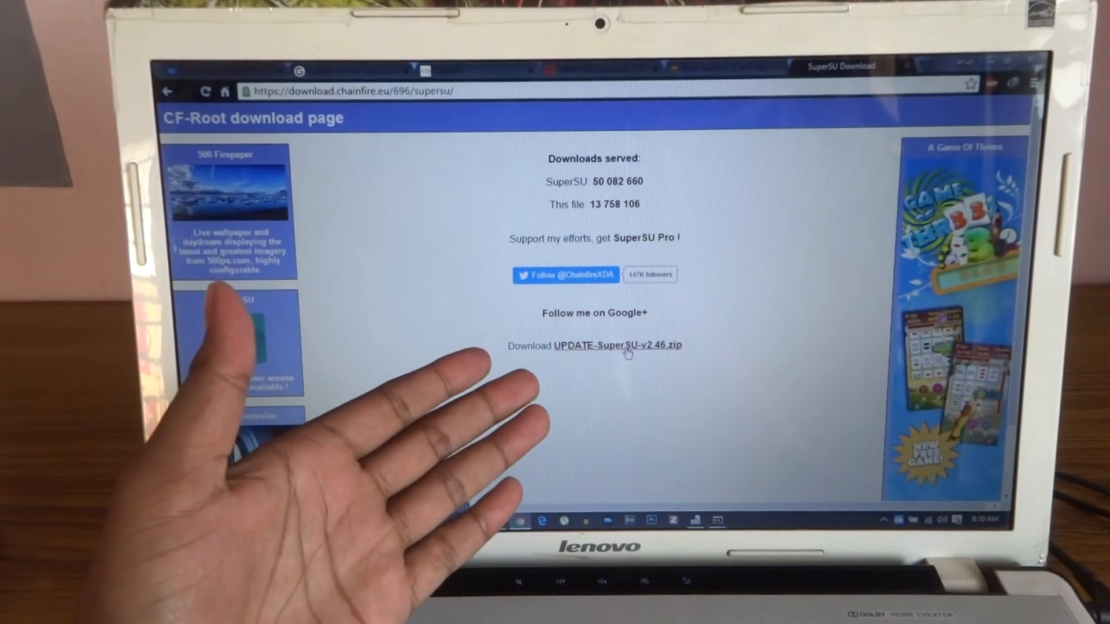
pyautogui.click(616, 346)
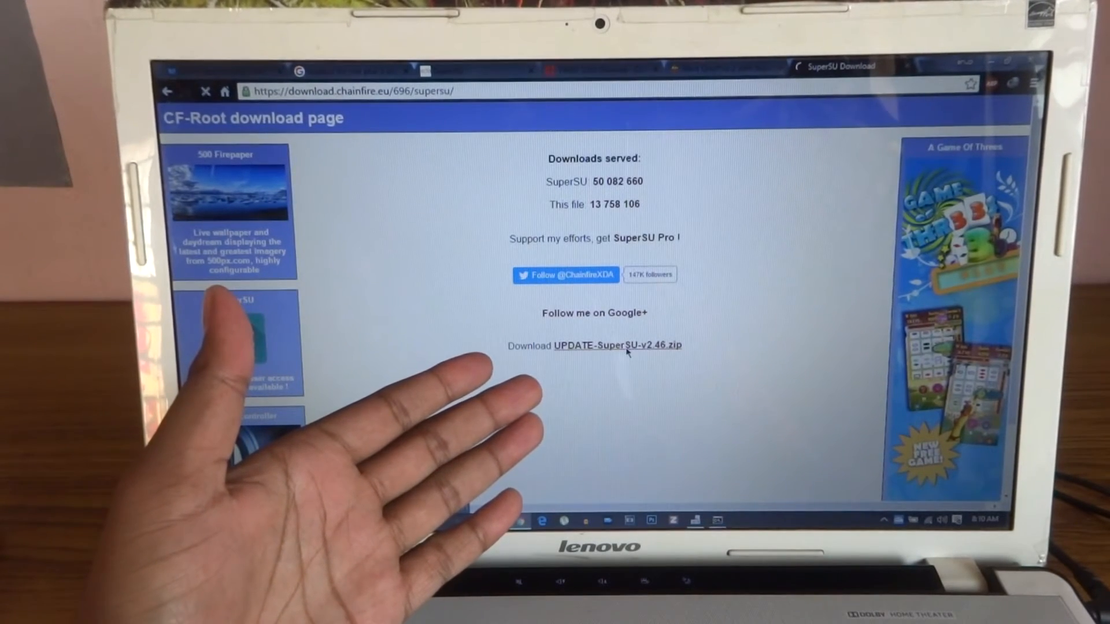
pyautogui.click(617, 346)
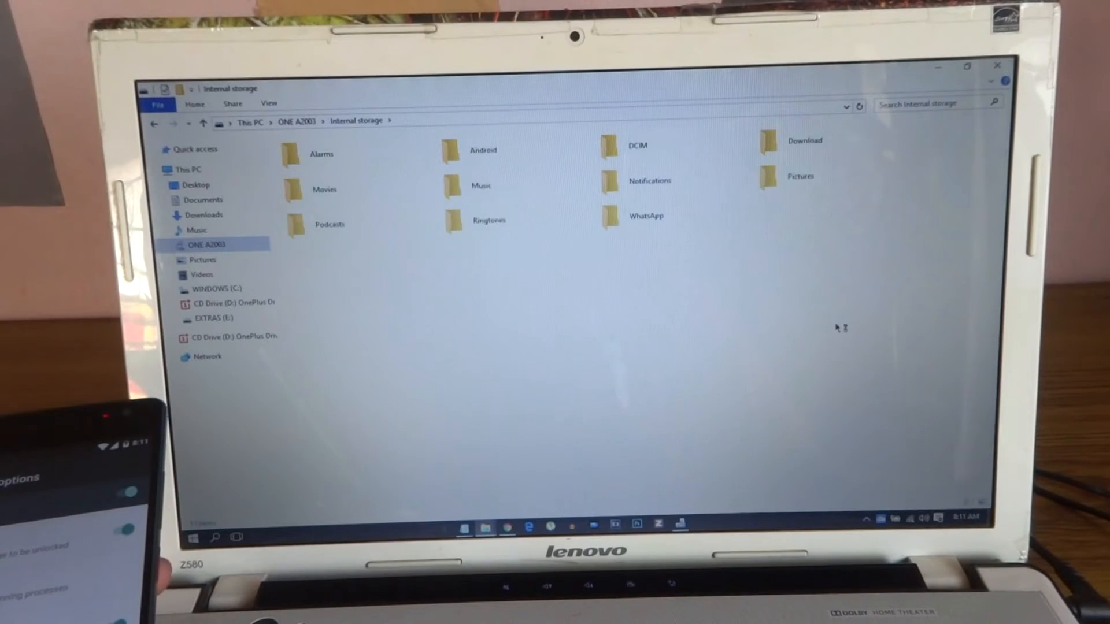
# Step: Paste the SuperSU zip into the phone's Internal storage via the context menu
pyautogui.rightClick(840, 327)
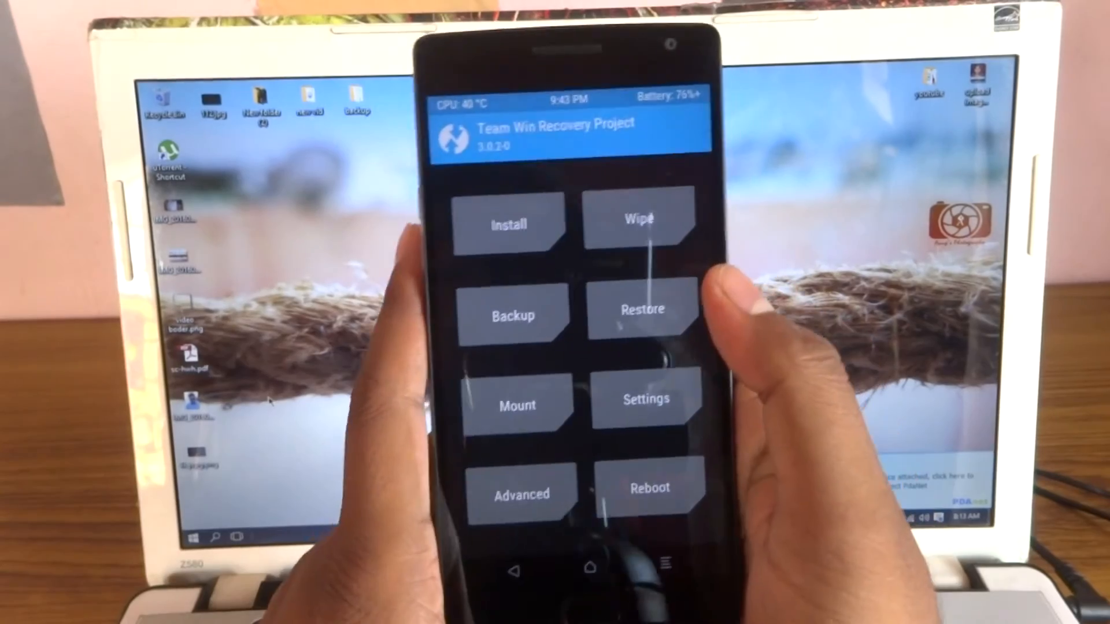
# Step: Install UPDATE-SuperSU-v2.46.zip from TWRP's zip file list
pyautogui.click(507, 223)
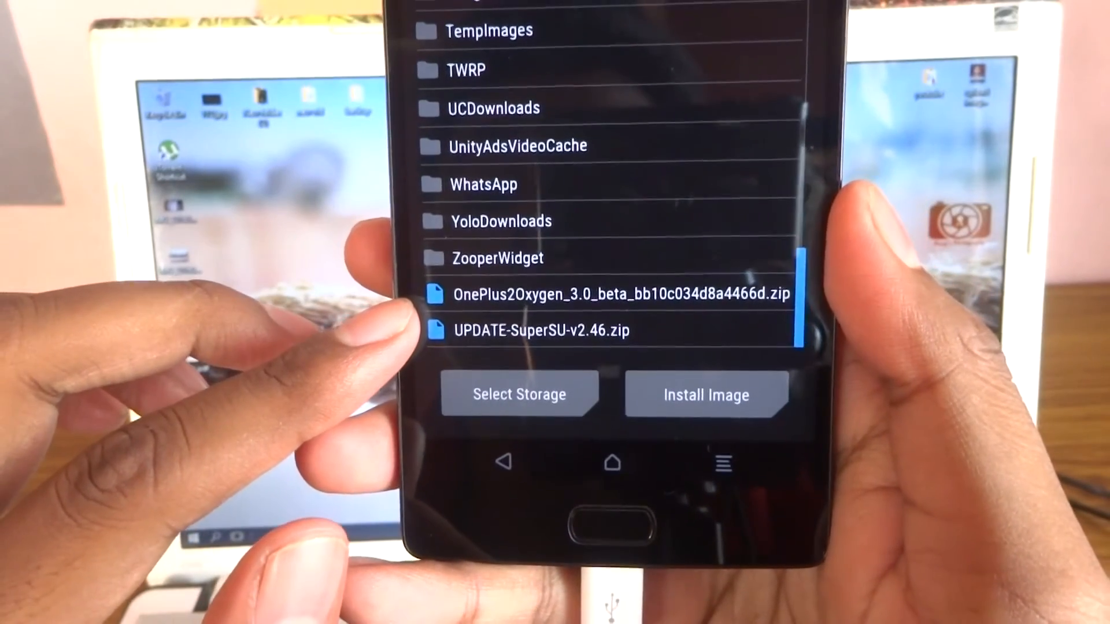
pyautogui.click(539, 331)
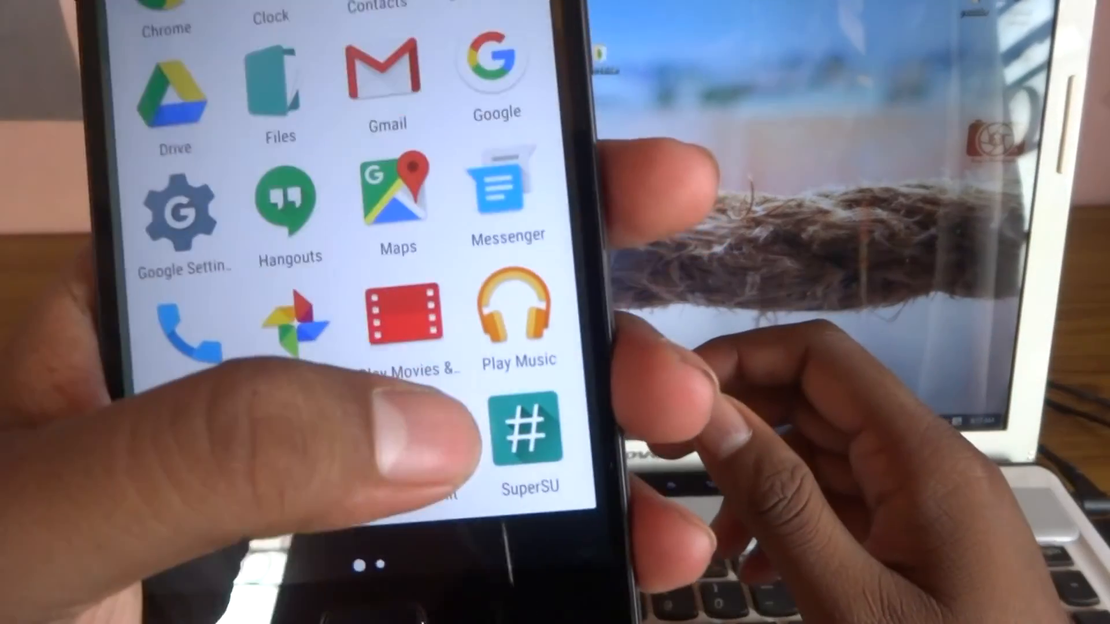
# Step: Launch the newly installed SuperSU app from the phone's app drawer
pyautogui.scroll(-3)
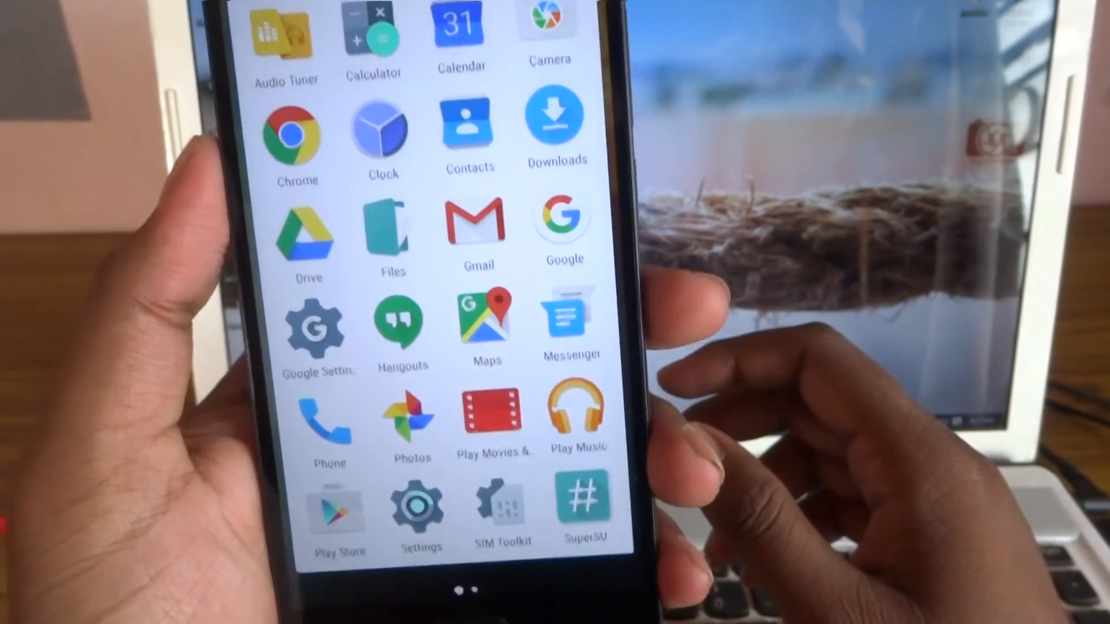
pyautogui.click(585, 503)
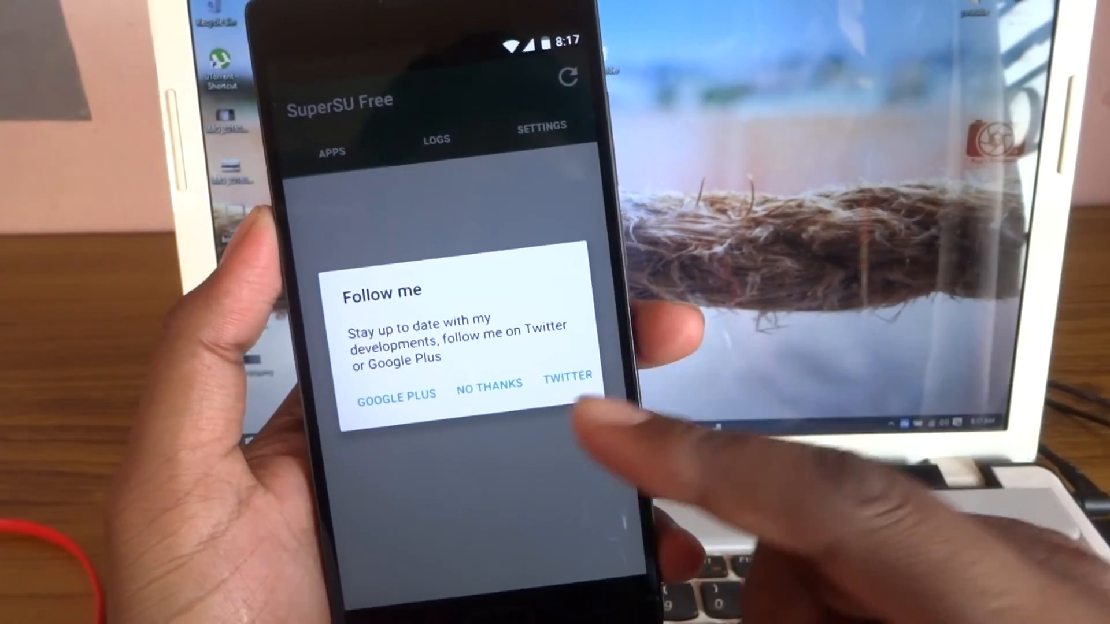